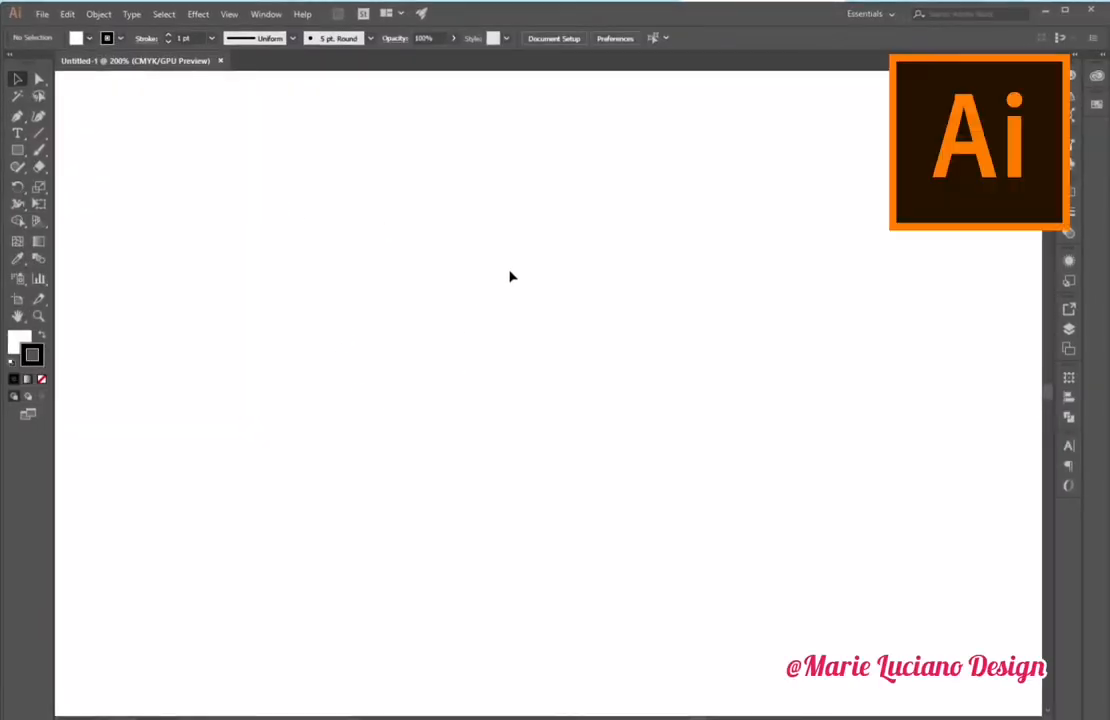
{"action": "mouse_move", "coordinate": [148, 216]}
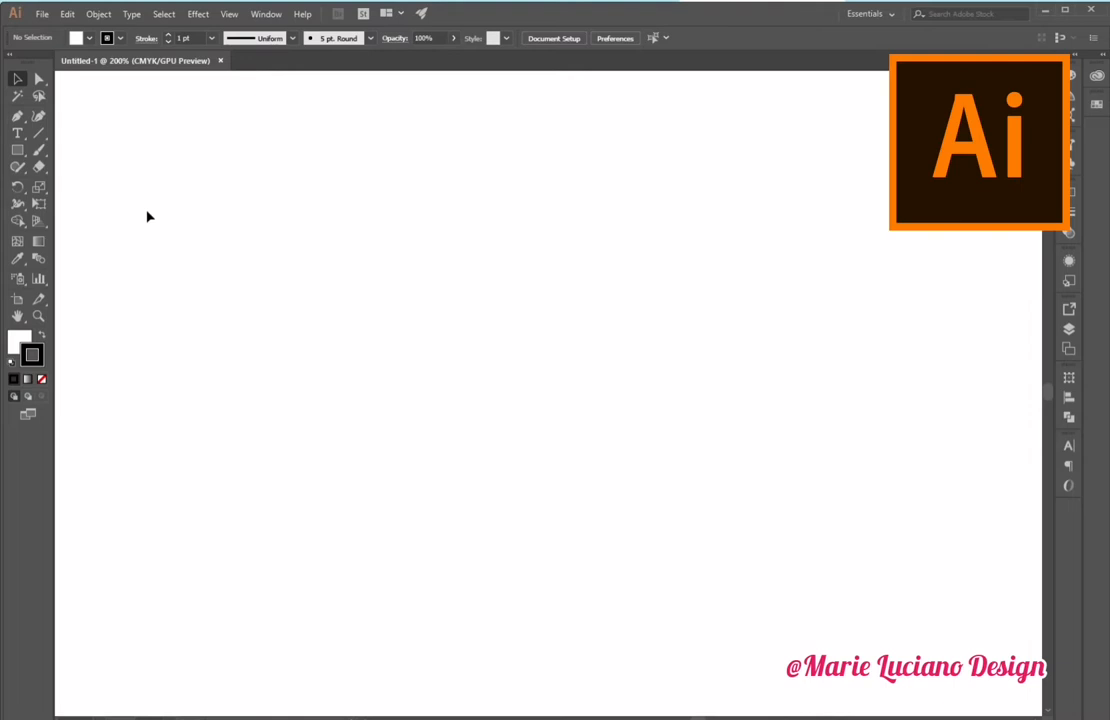
{"action": "mouse_move", "coordinate": [38, 167]}
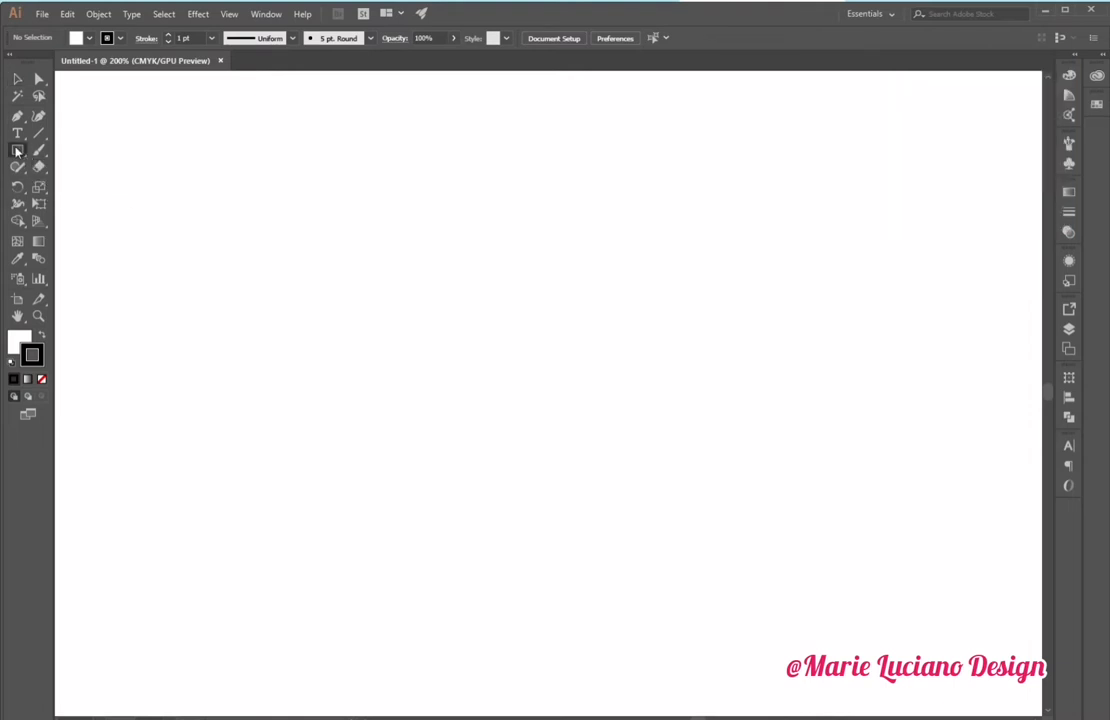
- Draw a circle about 8.5 cm across near the artboard centre with the Ellipse Tool
{"action": "left_click", "coordinate": [17, 150]}
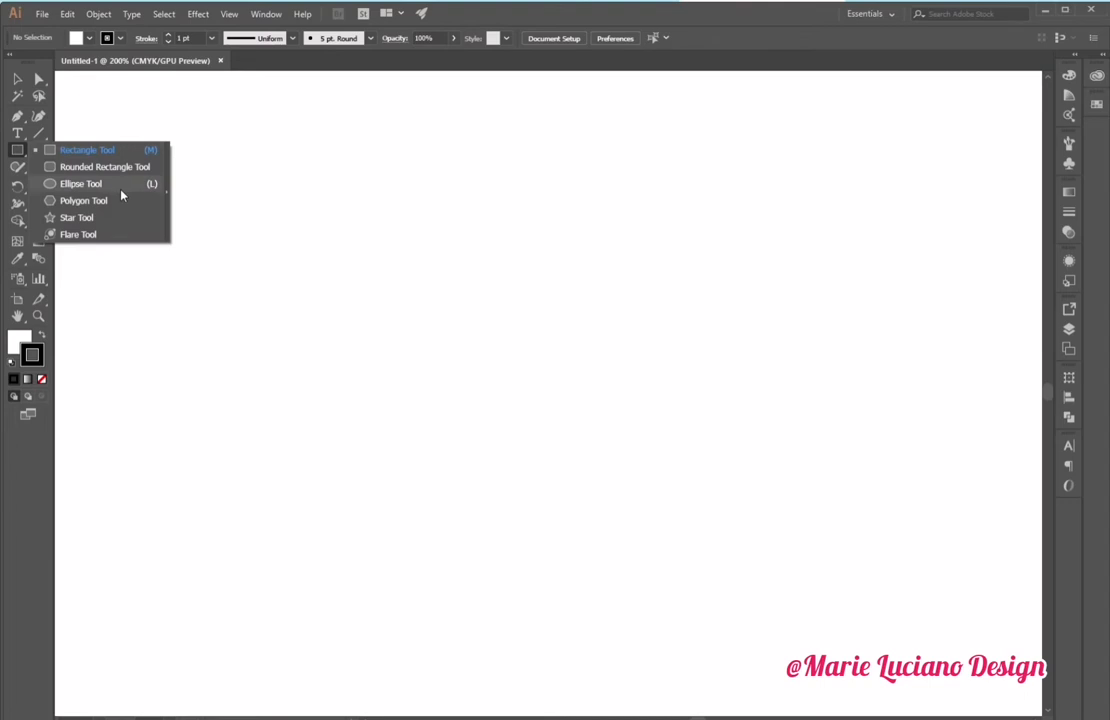
{"action": "left_click", "coordinate": [81, 183]}
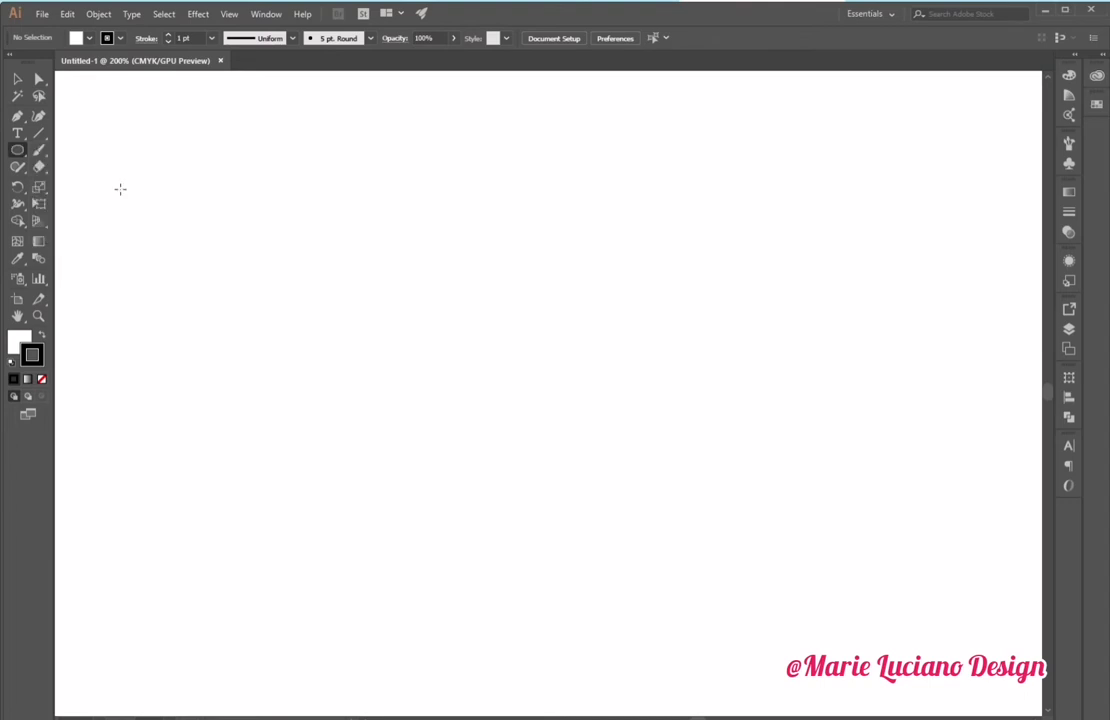
{"action": "mouse_move", "coordinate": [278, 269]}
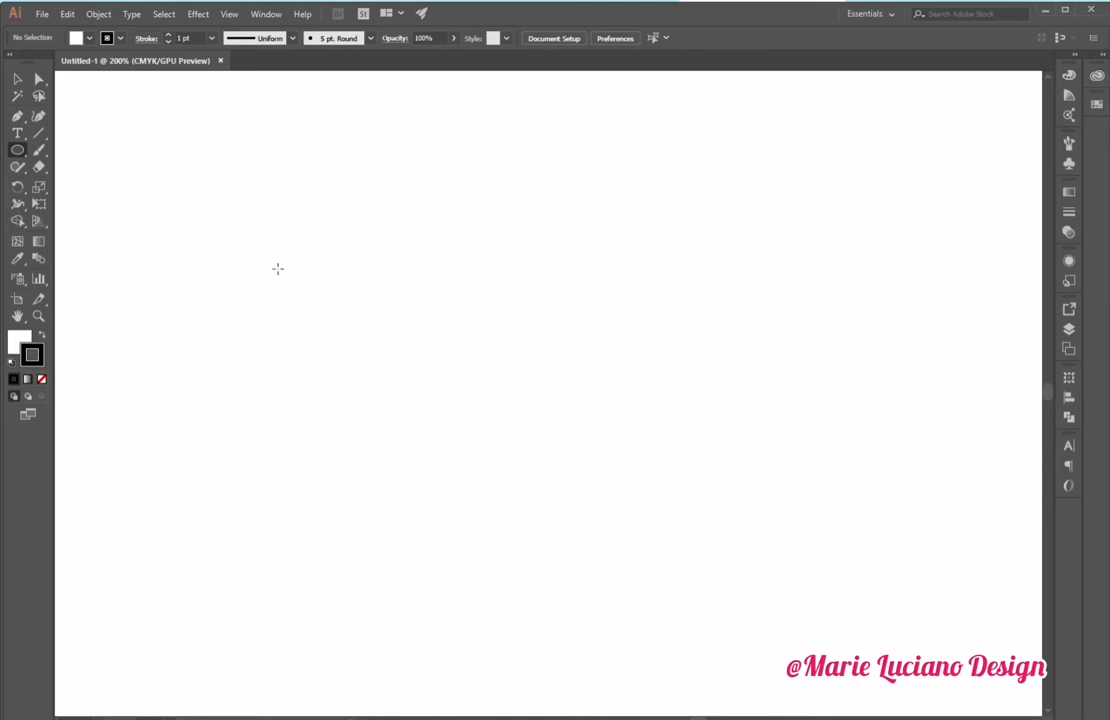
{"action": "mouse_move", "coordinate": [418, 278]}
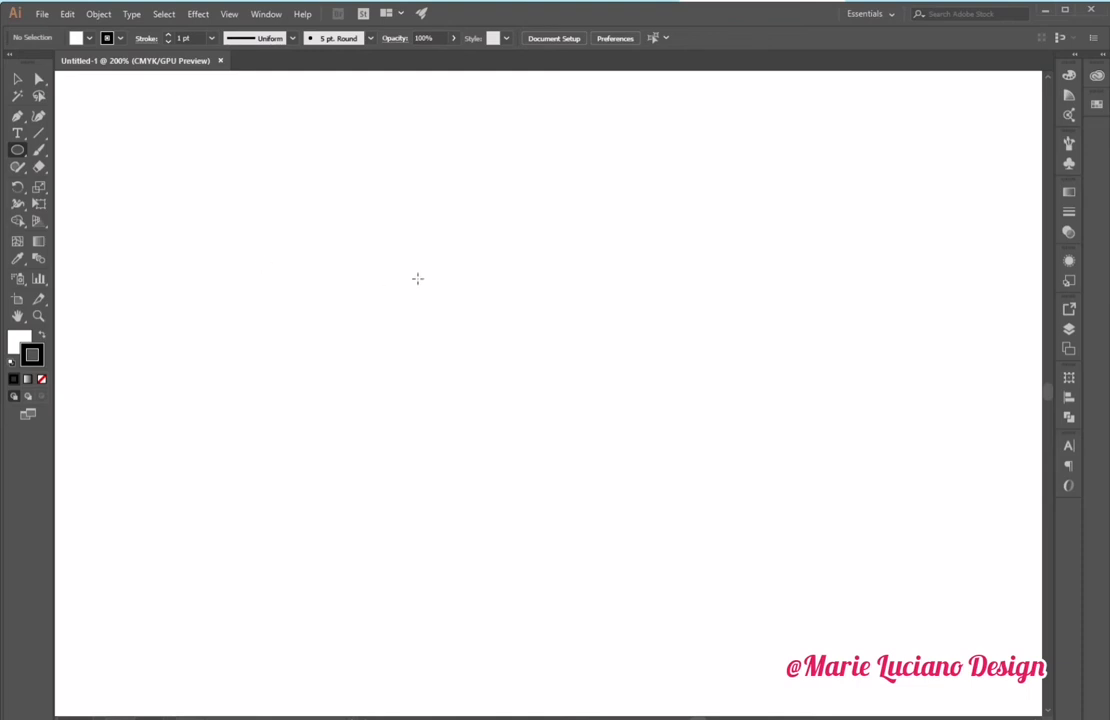
{"action": "mouse_move", "coordinate": [392, 231]}
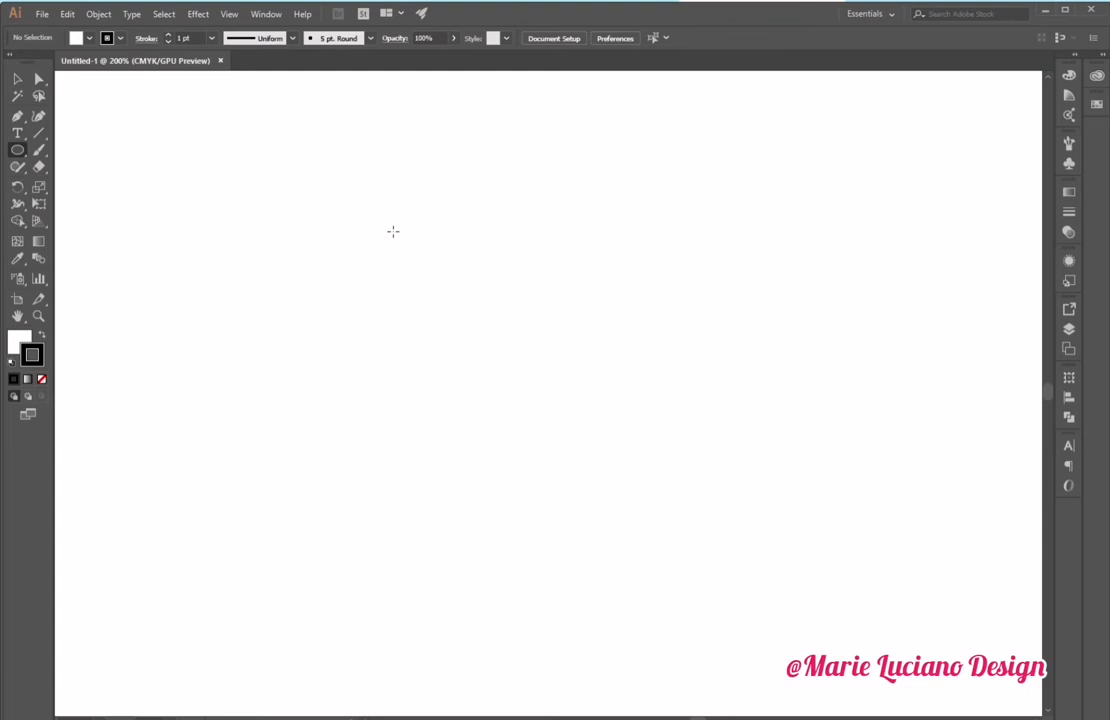
{"action": "left_click_drag", "start_coordinate": [392, 231], "coordinate": [766, 562]}
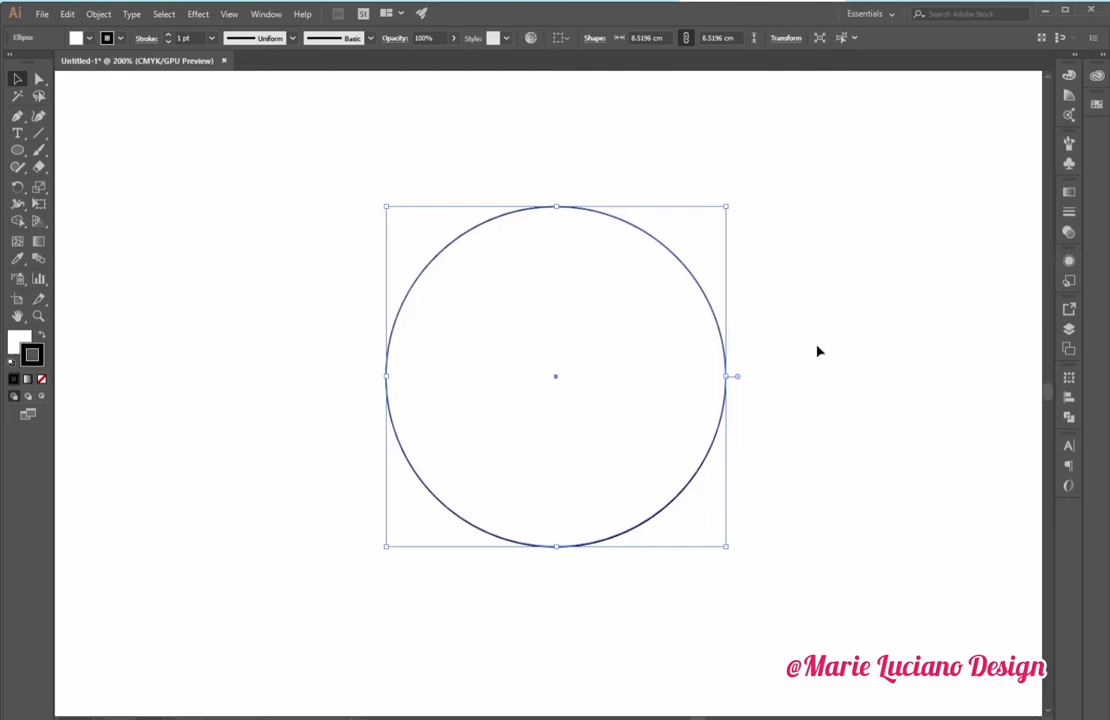
{"action": "mouse_move", "coordinate": [810, 353]}
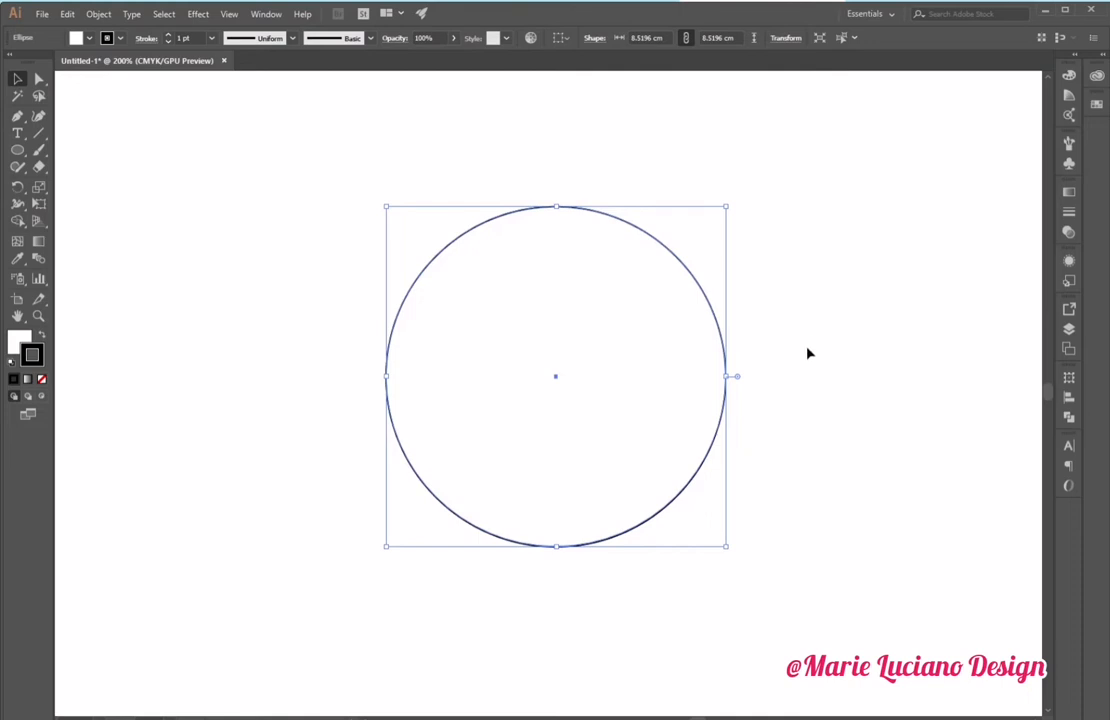
{"action": "mouse_move", "coordinate": [712, 320]}
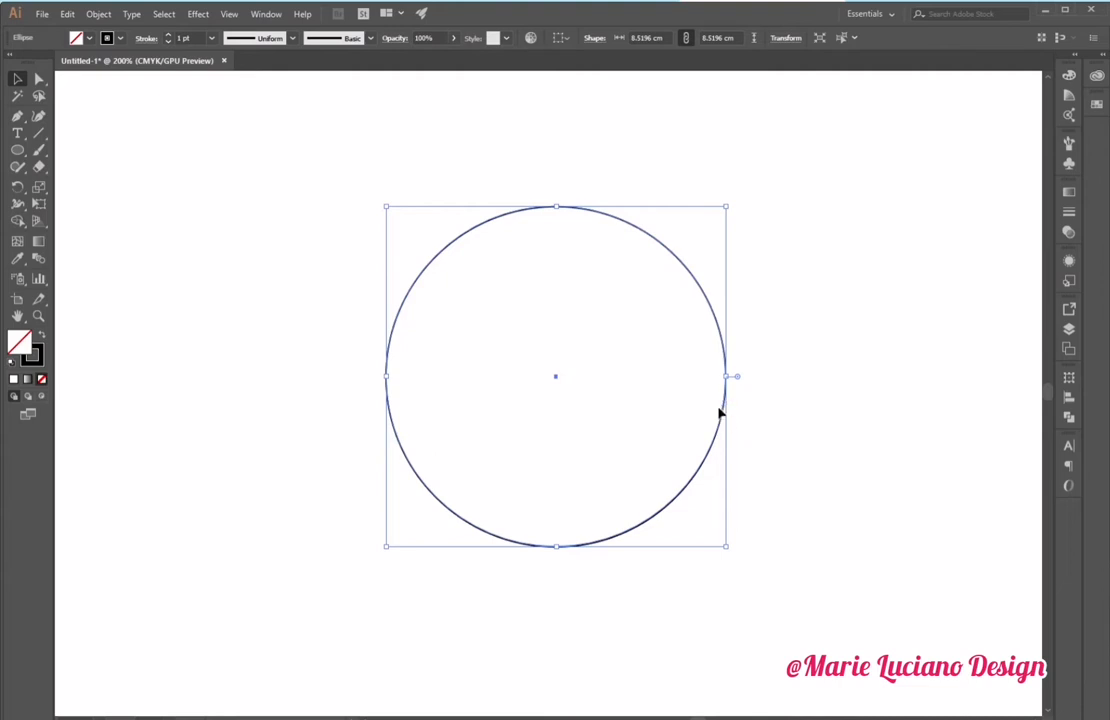
- Duplicate the circle to the right and give the copy a pink outline
{"action": "left_click_drag", "start_coordinate": [725, 376], "coordinate": [895, 417]}
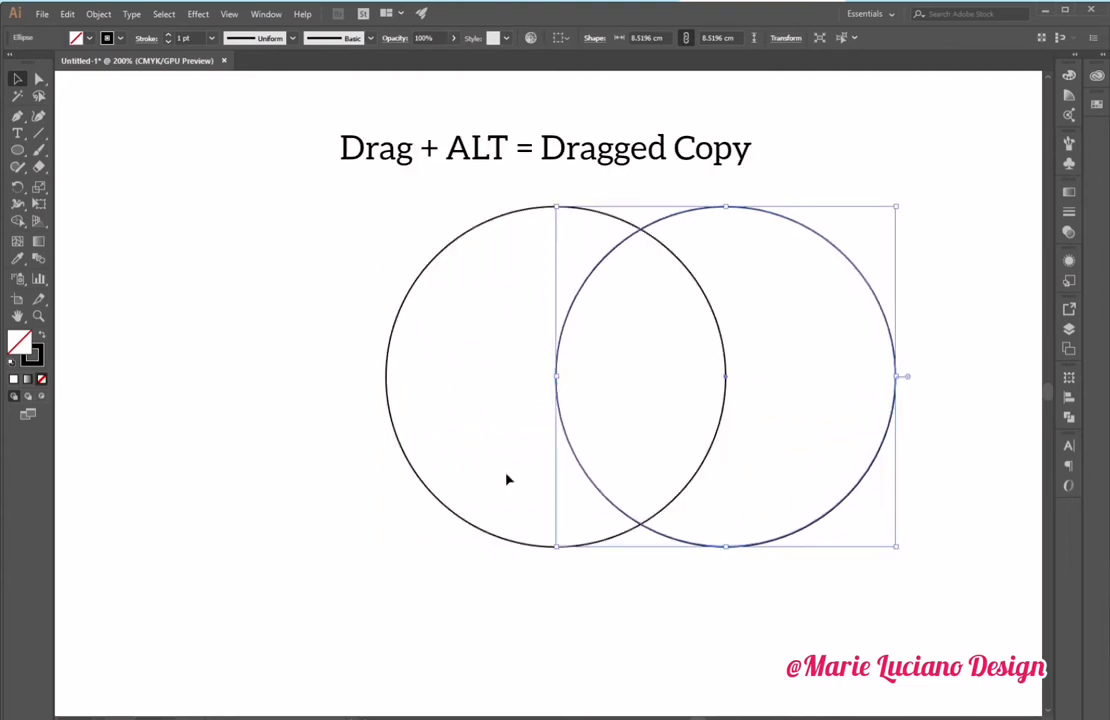
{"action": "double_click", "coordinate": [22, 347]}
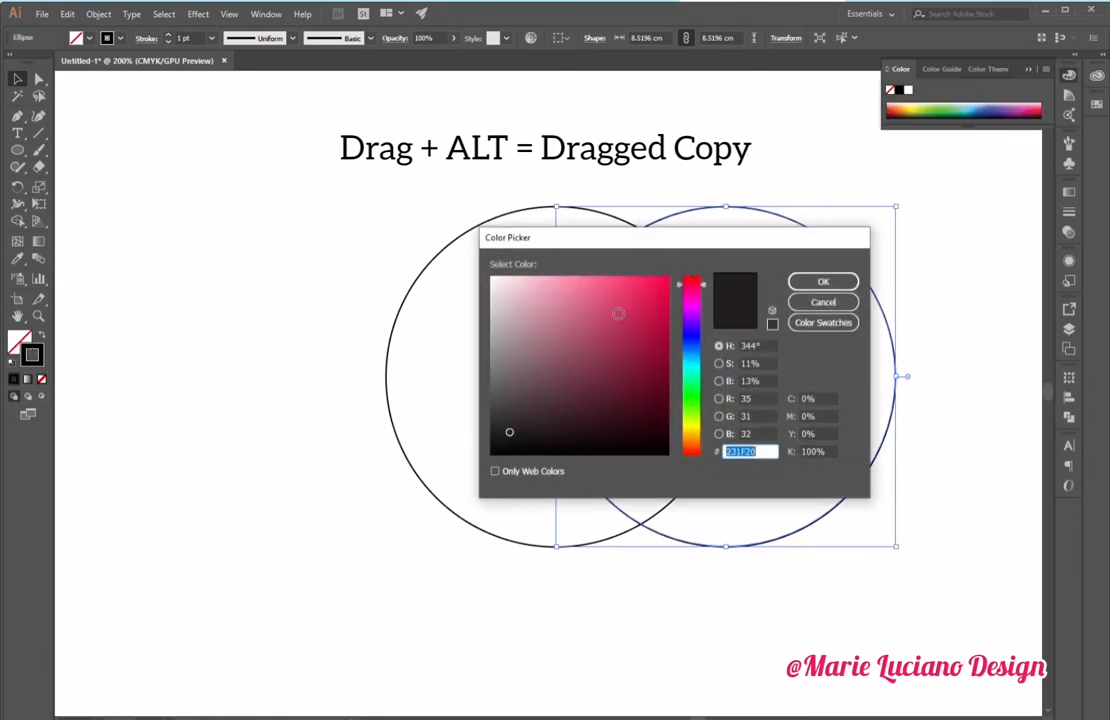
{"action": "left_click", "coordinate": [823, 281]}
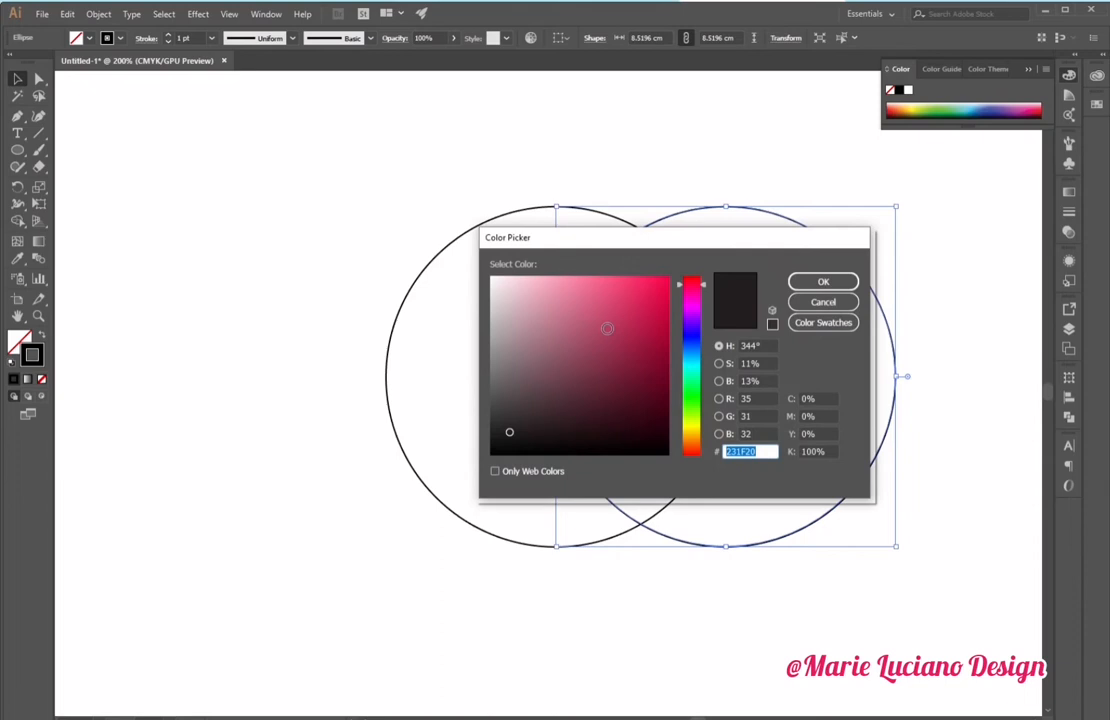
{"action": "left_click", "coordinate": [823, 281]}
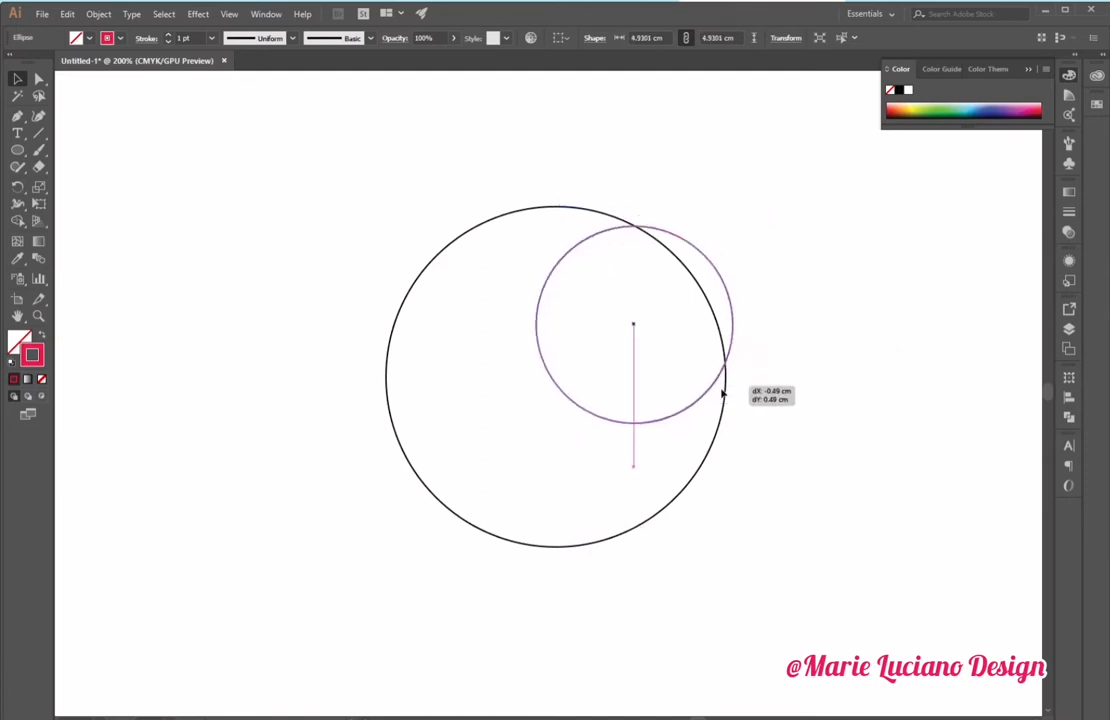
- Move the pink circle inside and shrink it to about 4.3 cm, touching the right edge
{"action": "left_click_drag", "start_coordinate": [723, 393], "coordinate": [720, 437]}
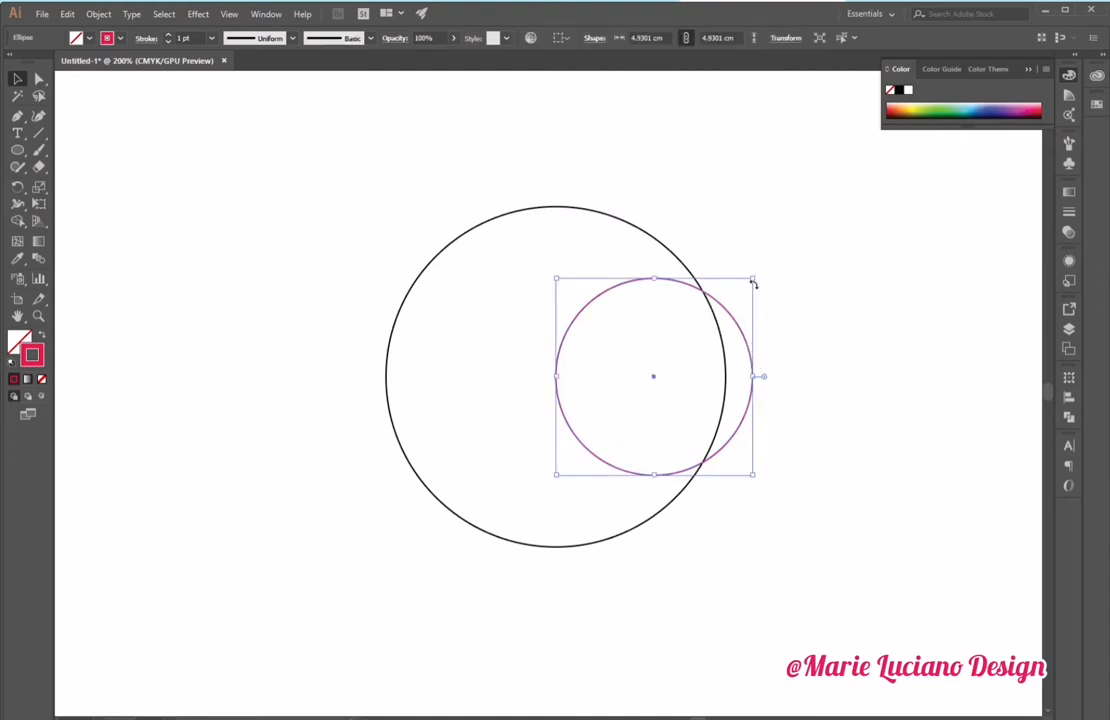
{"action": "left_click_drag", "start_coordinate": [753, 280], "coordinate": [728, 295]}
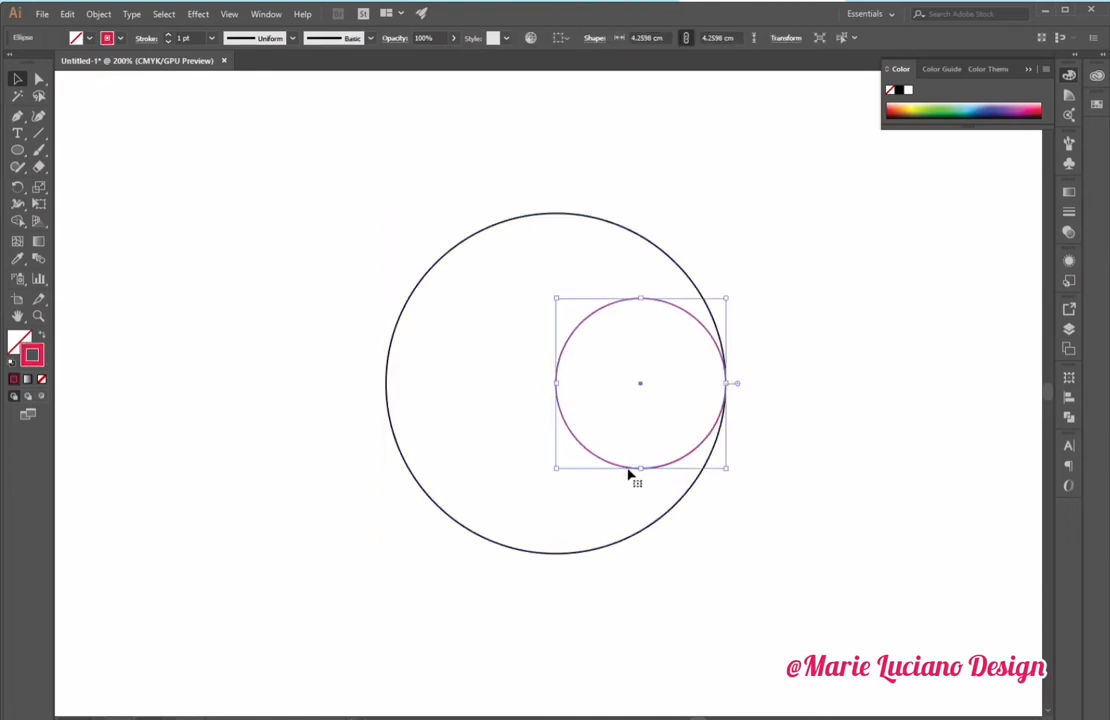
{"action": "mouse_move", "coordinate": [163, 336]}
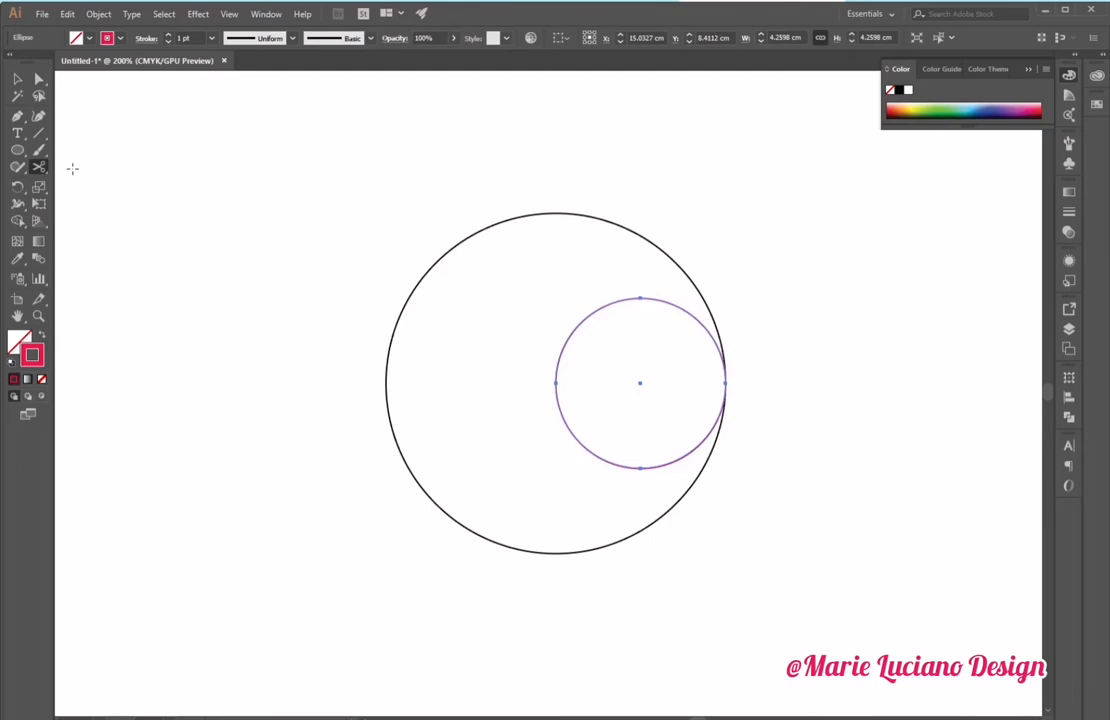
- Cut the pink circle at its leftmost and rightmost points with the Scissors tool
{"action": "left_click", "coordinate": [39, 166]}
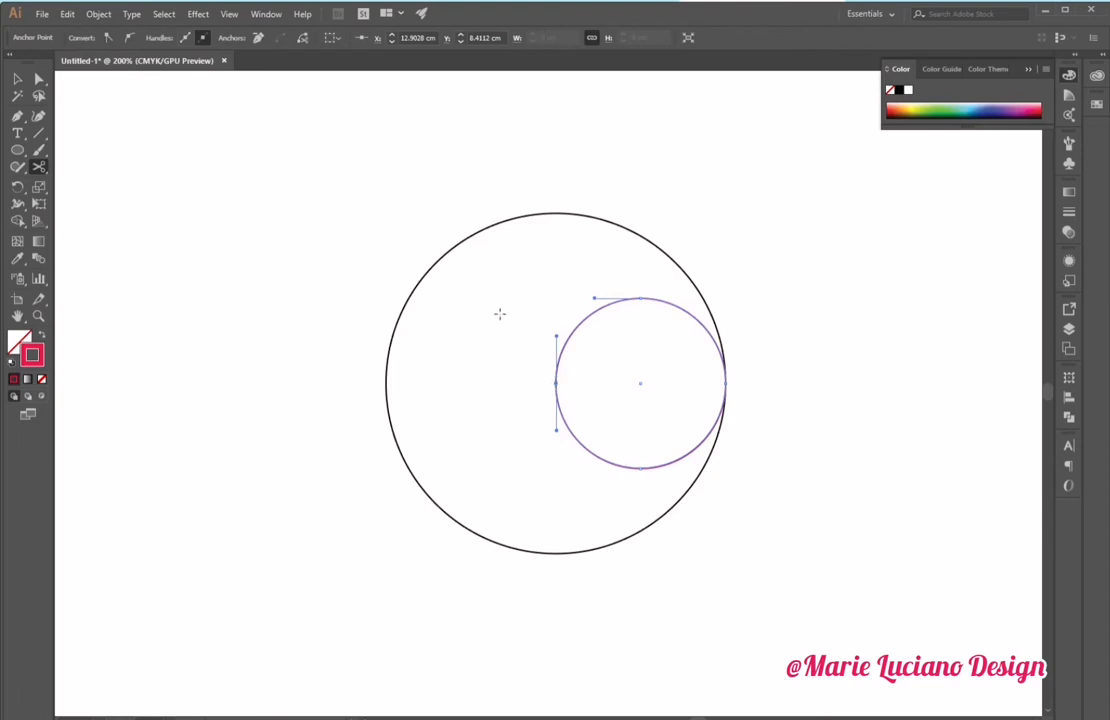
{"action": "mouse_move", "coordinate": [742, 386]}
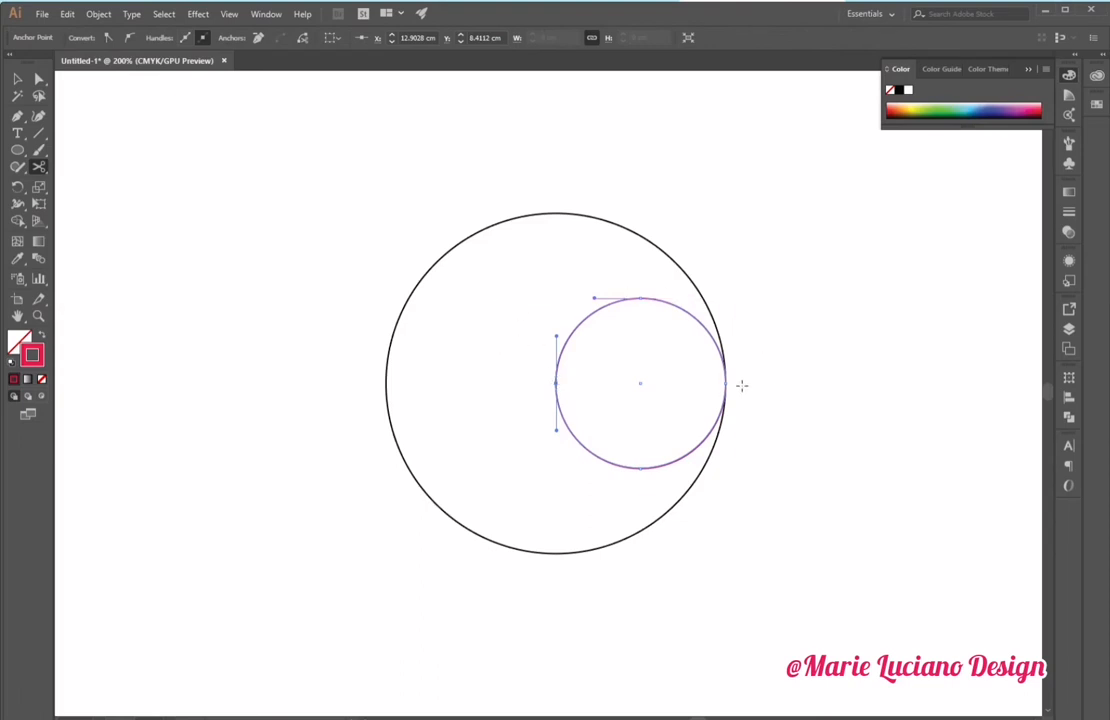
{"action": "left_click_drag", "start_coordinate": [556, 385], "coordinate": [725, 385]}
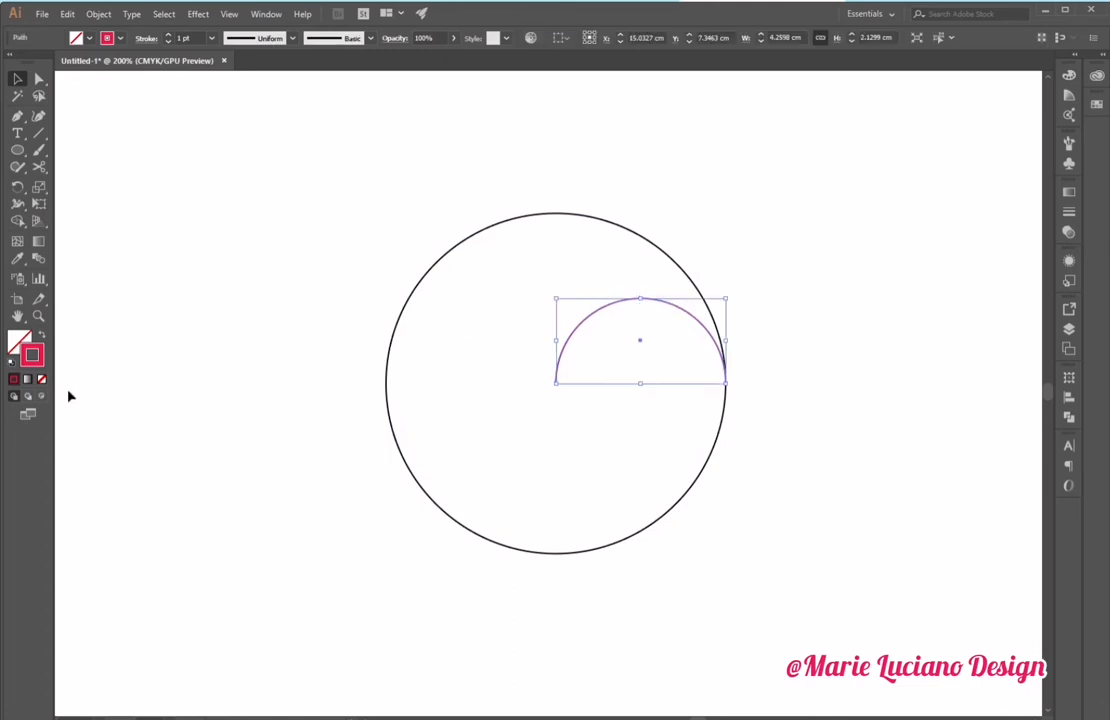
- Apply a tapered width profile and a 10 pt stroke weight to the pink arc
{"action": "left_click", "coordinate": [211, 38]}
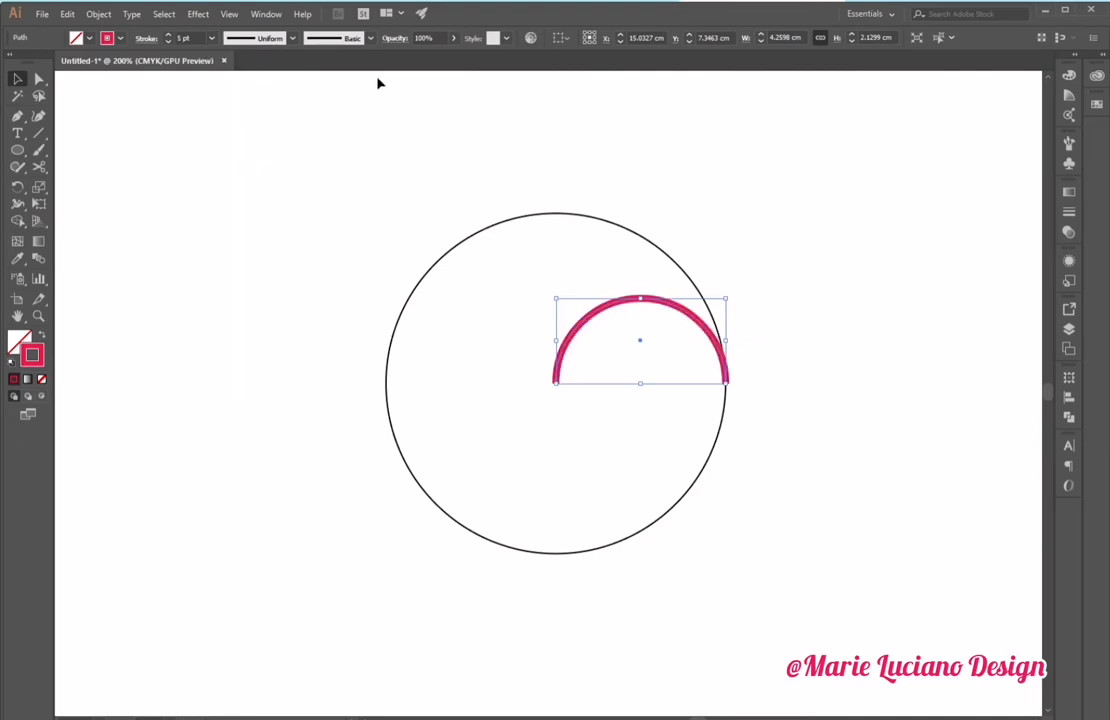
{"action": "left_click", "coordinate": [291, 38]}
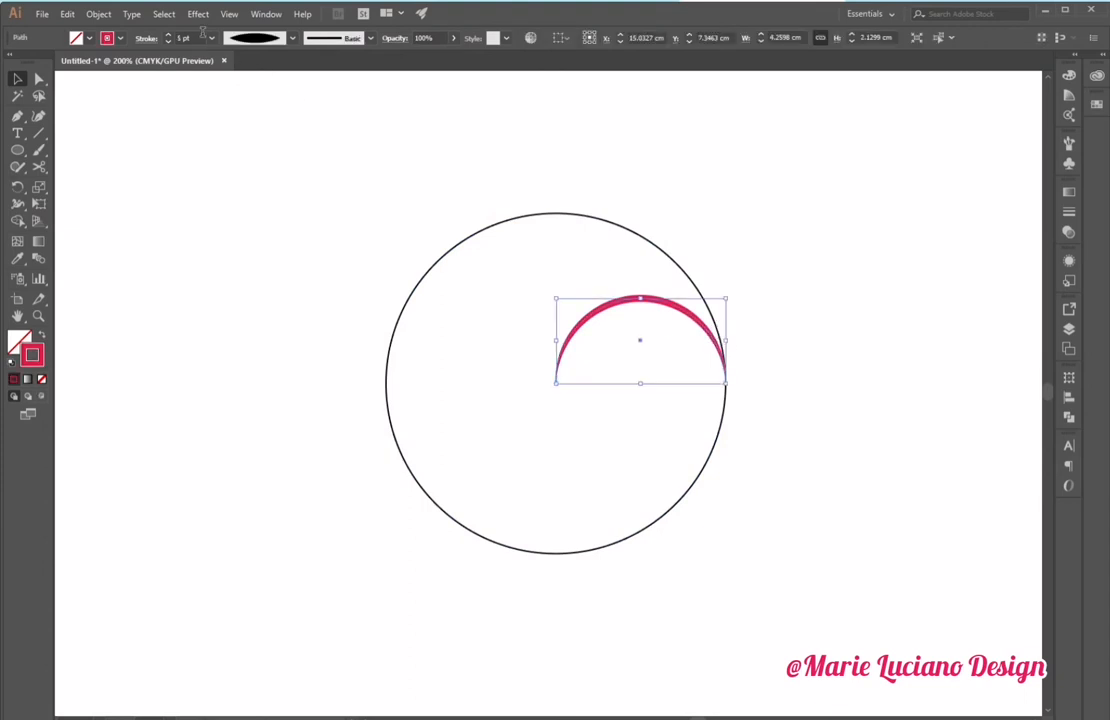
{"action": "left_click", "coordinate": [211, 38]}
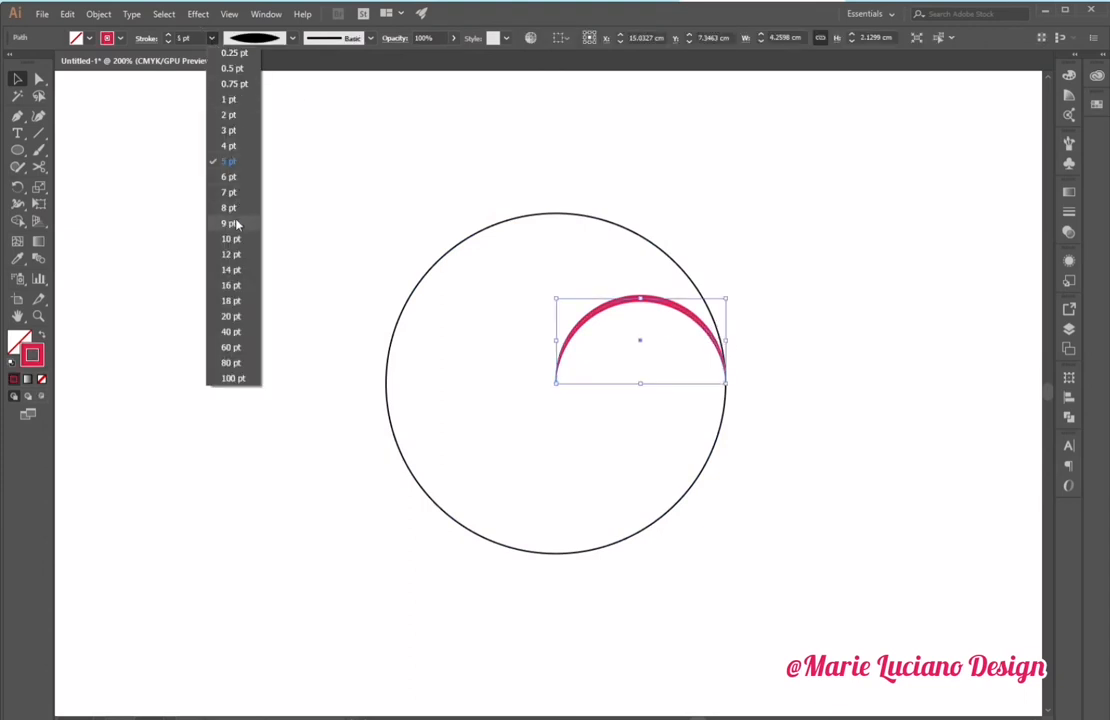
{"action": "left_click", "coordinate": [231, 238]}
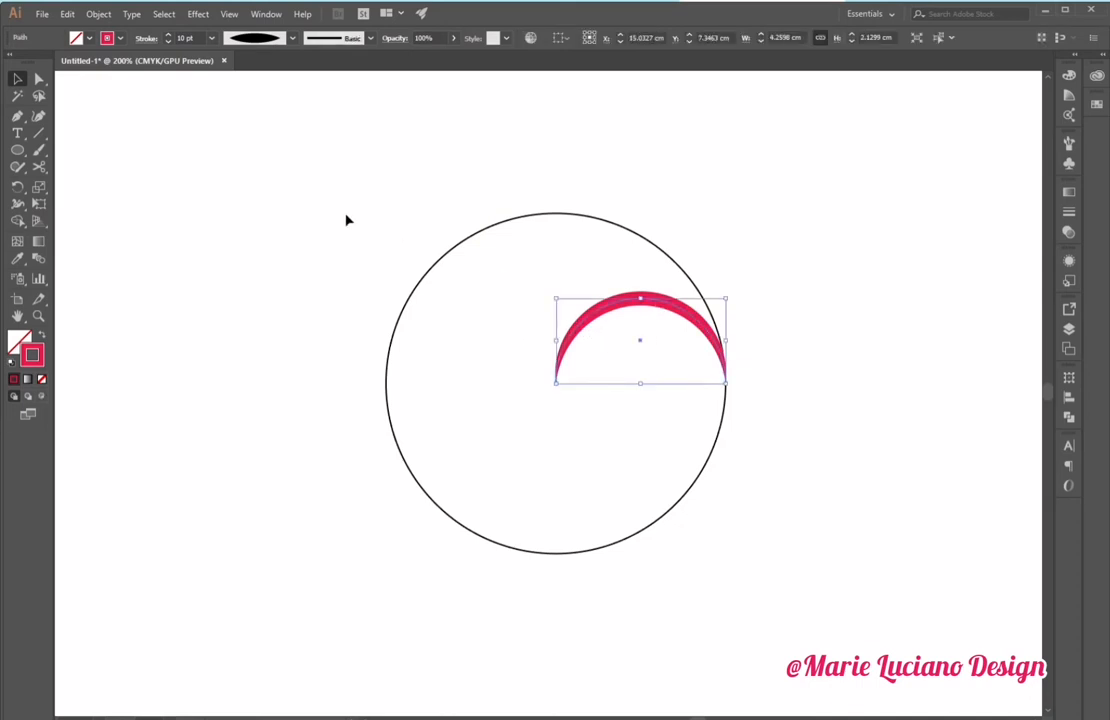
{"action": "mouse_move", "coordinate": [85, 222]}
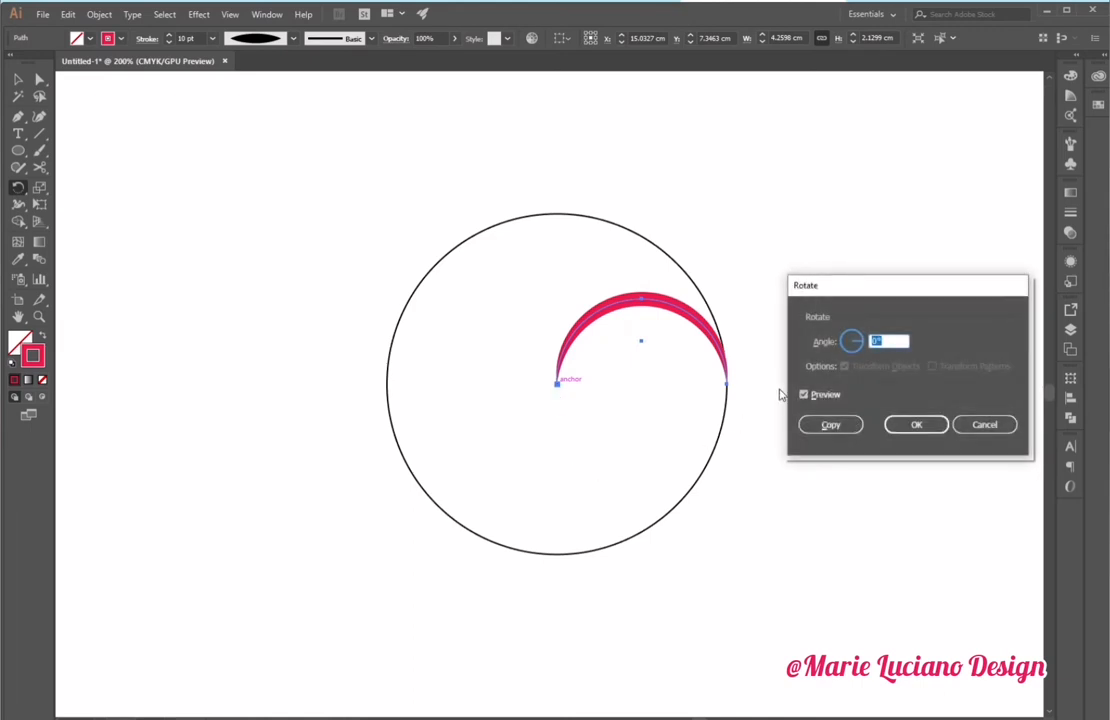
- Copy the arc at a 24° rotation and repeat the transform with Ctrl+D
{"action": "type", "text": "24"}
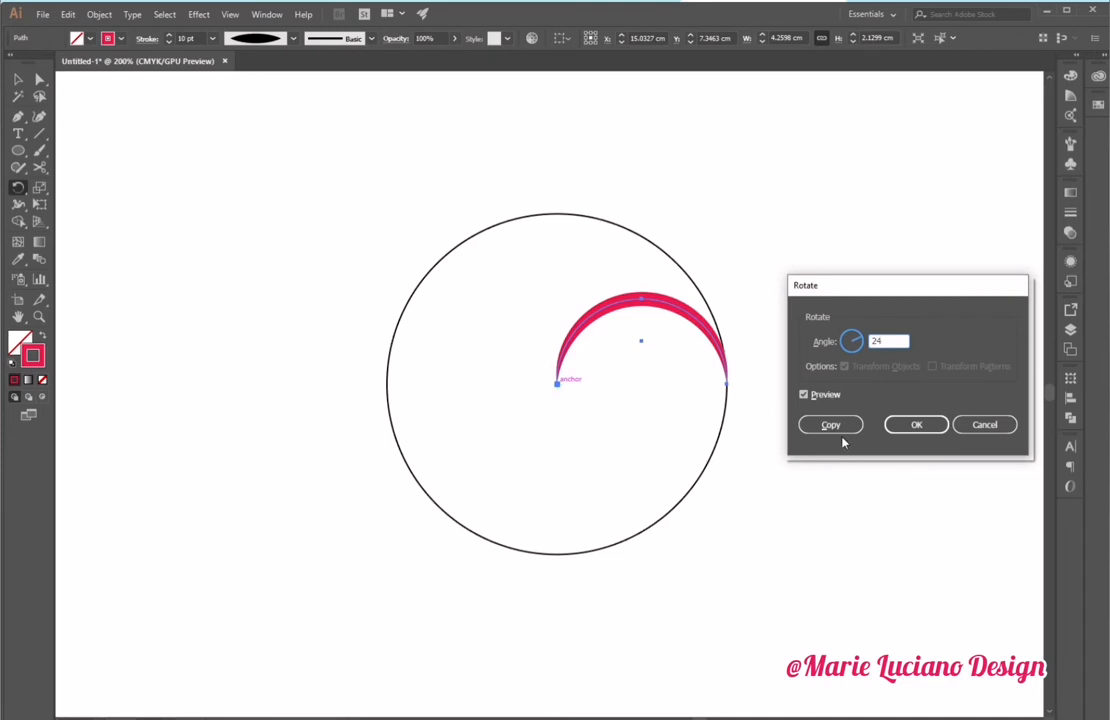
{"action": "left_click", "coordinate": [804, 394]}
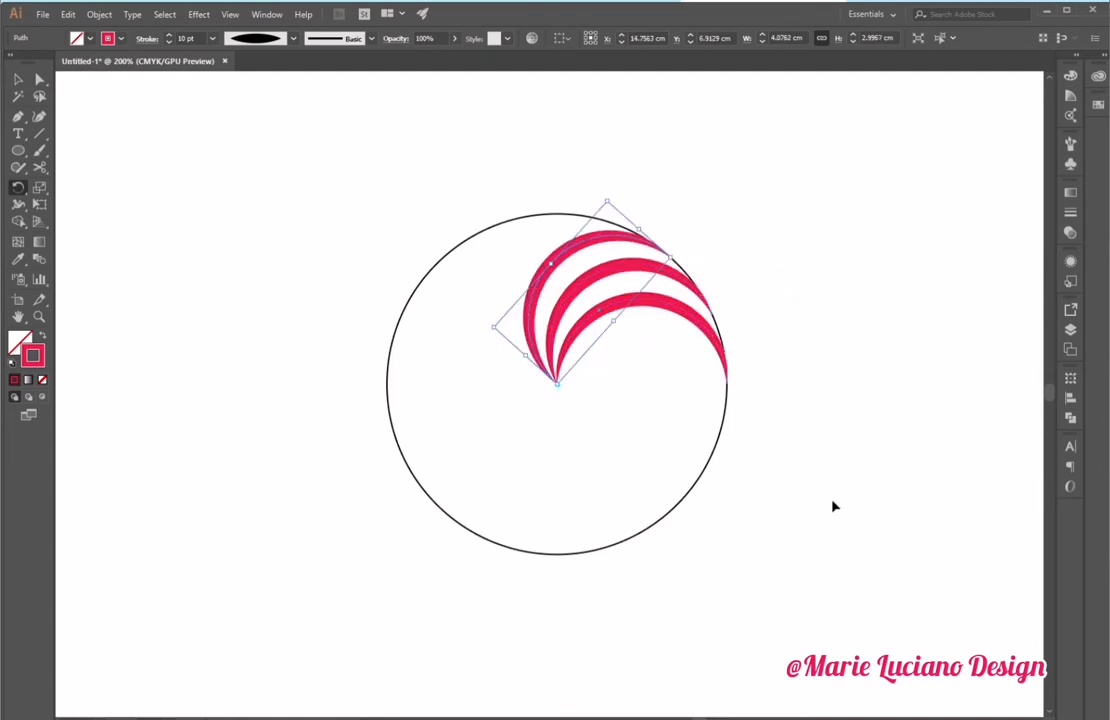
{"action": "key", "text": "ctrl+d"}
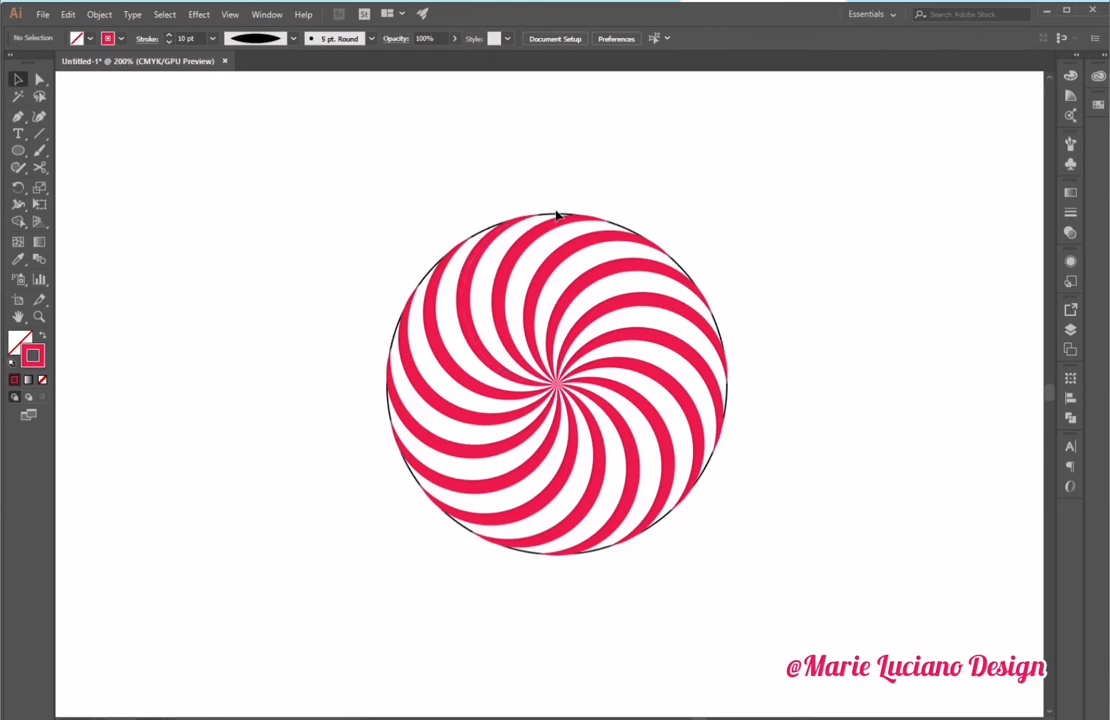
- Remove the circle's stroke and expand the pink arcs with Object > Expand Appearance
{"action": "left_click", "coordinate": [557, 215]}
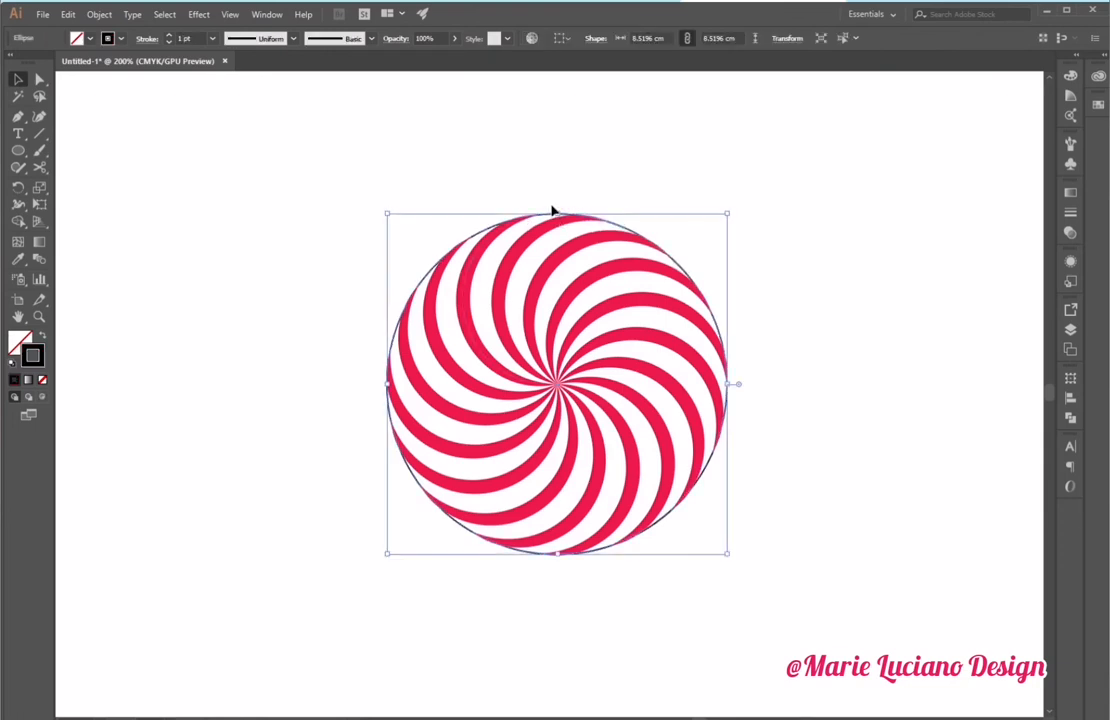
{"action": "mouse_move", "coordinate": [625, 292]}
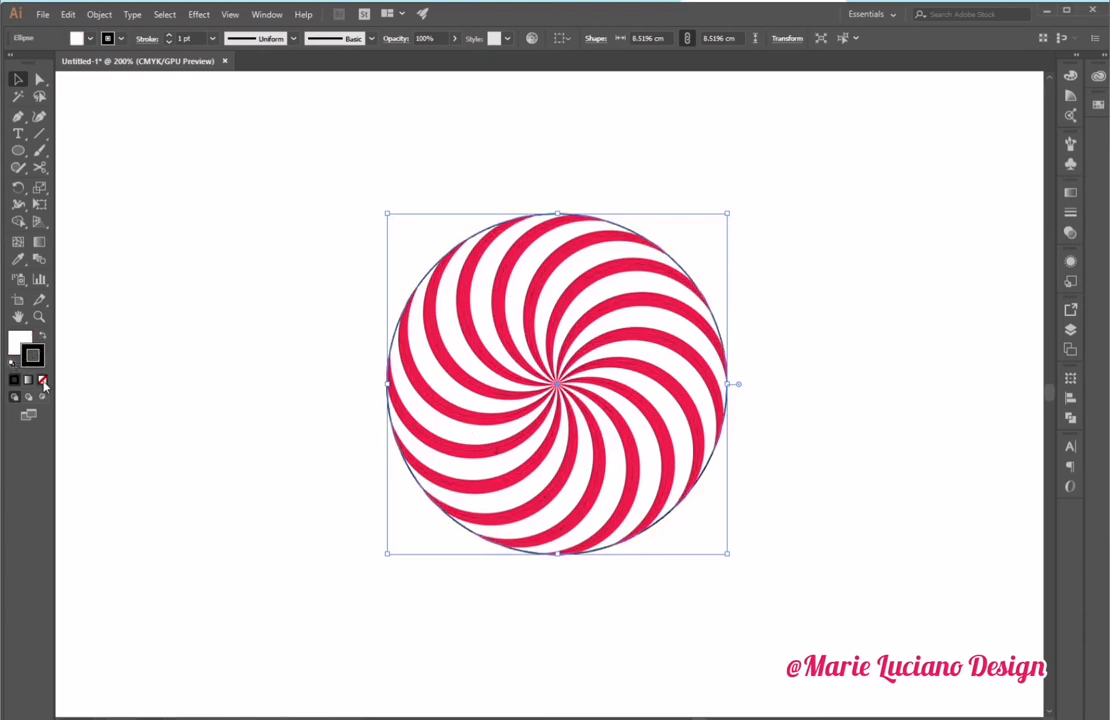
{"action": "left_click", "coordinate": [42, 380]}
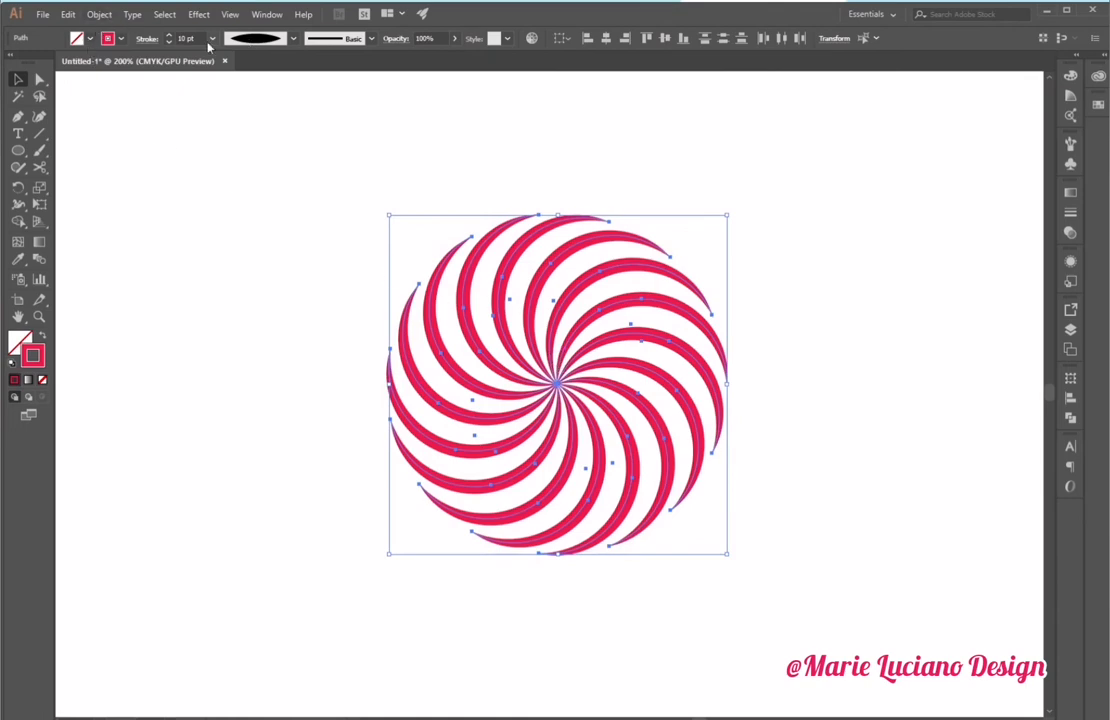
{"action": "left_click", "coordinate": [98, 13]}
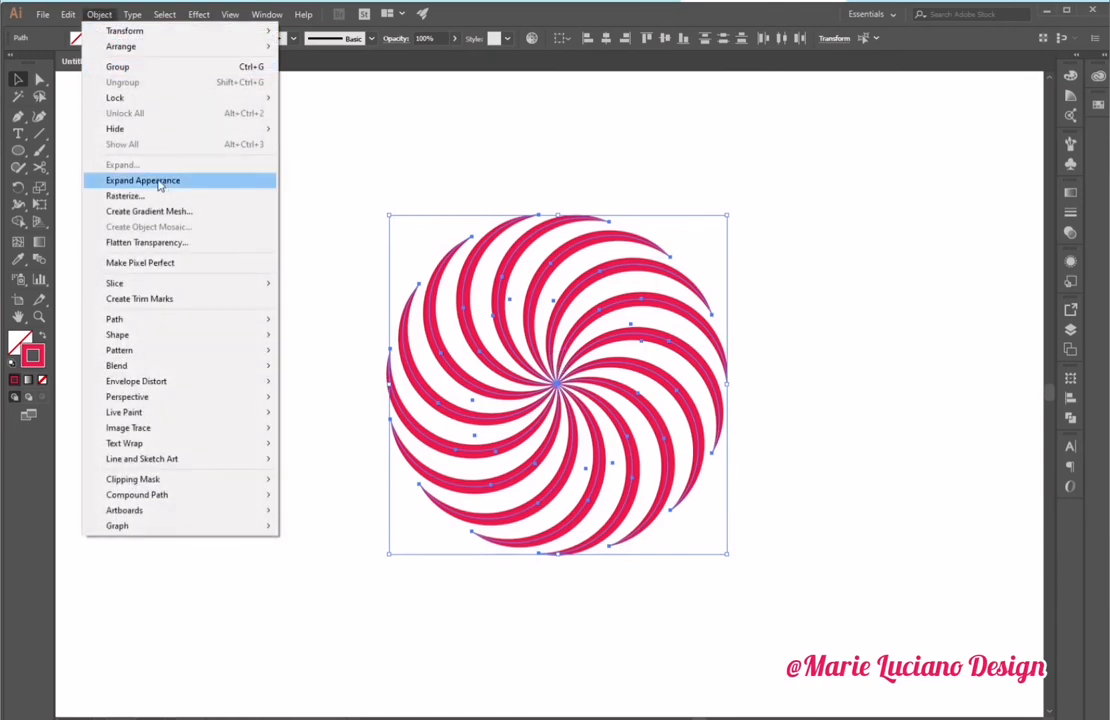
{"action": "left_click", "coordinate": [142, 180]}
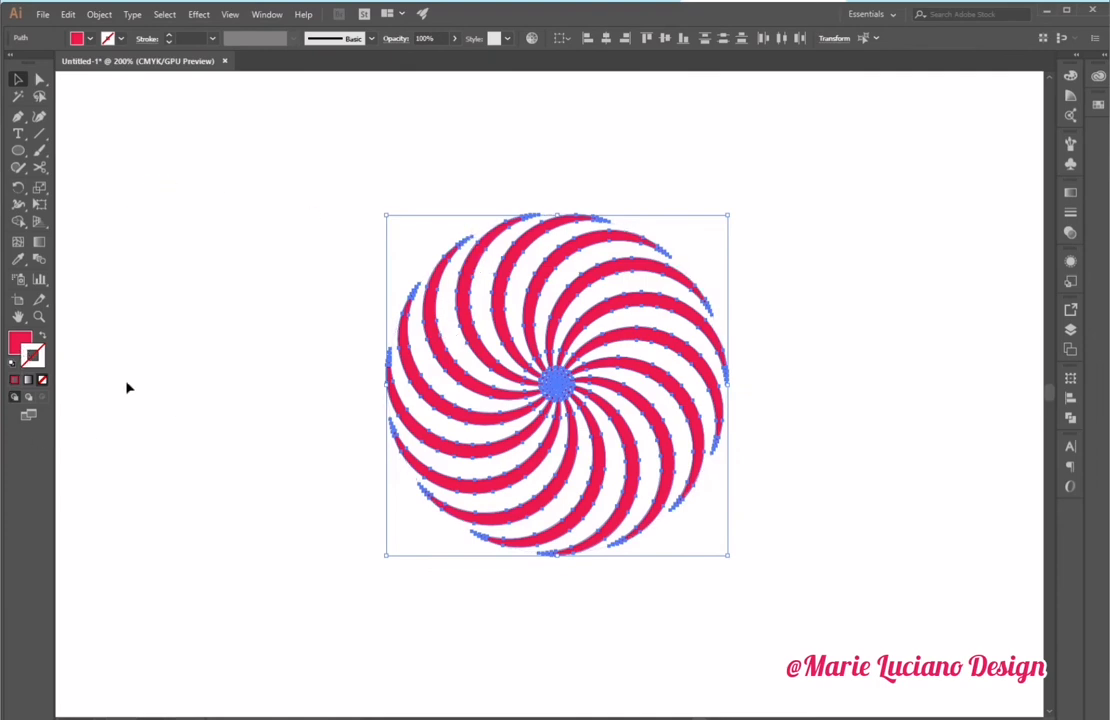
{"action": "mouse_move", "coordinate": [179, 390]}
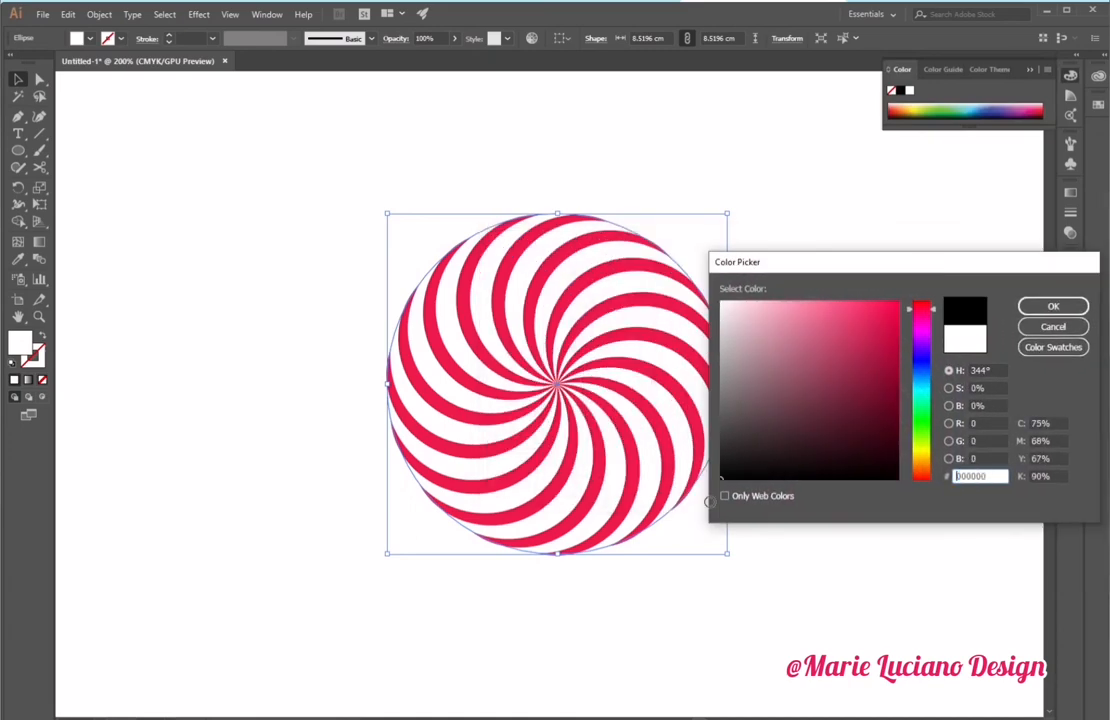
- Pick a yellow fill for the background circle in the Color Picker
{"action": "left_click", "coordinate": [1052, 305]}
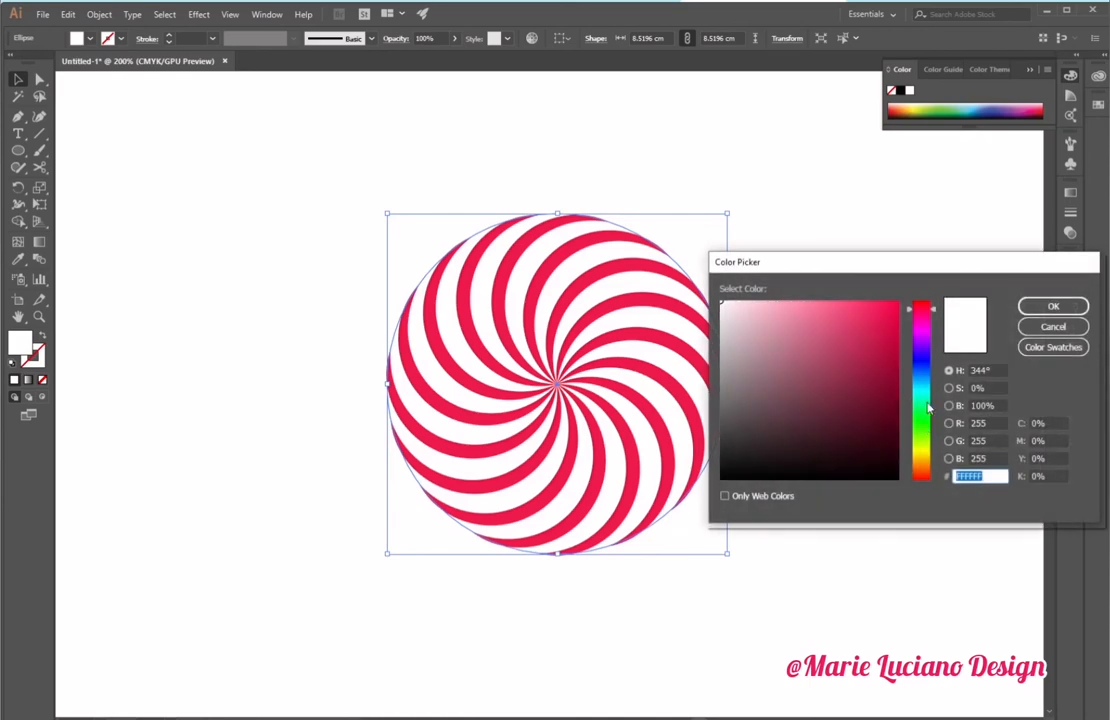
{"action": "left_click", "coordinate": [884, 316]}
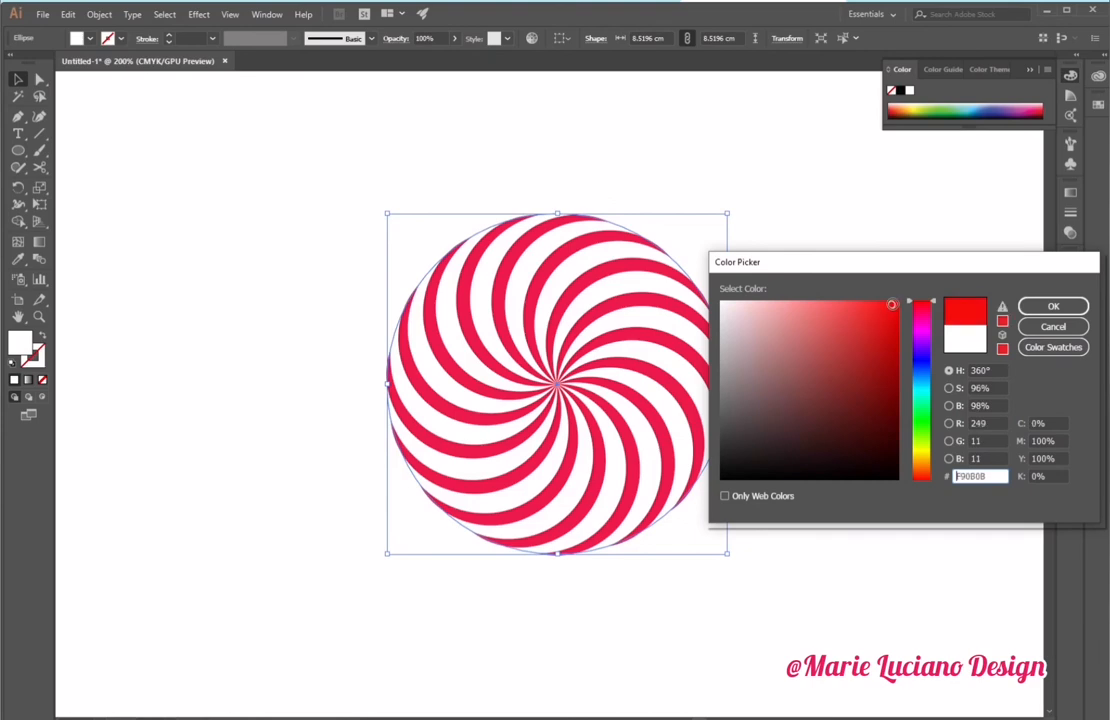
{"action": "left_click", "coordinate": [874, 309]}
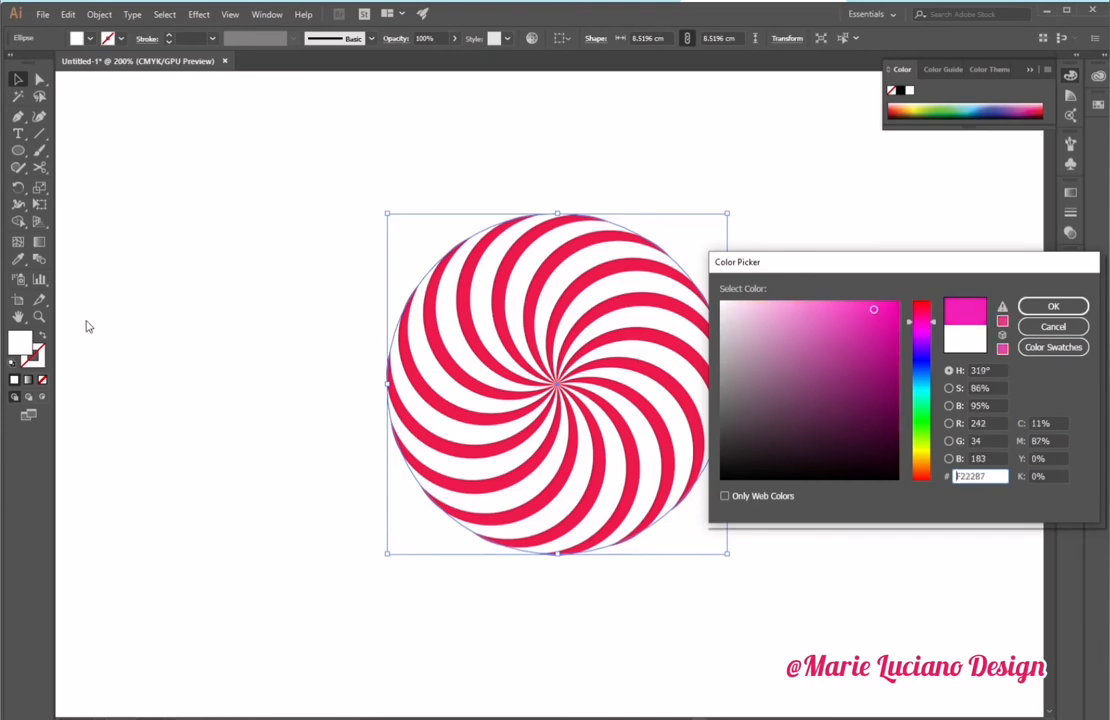
{"action": "left_click", "coordinate": [829, 317]}
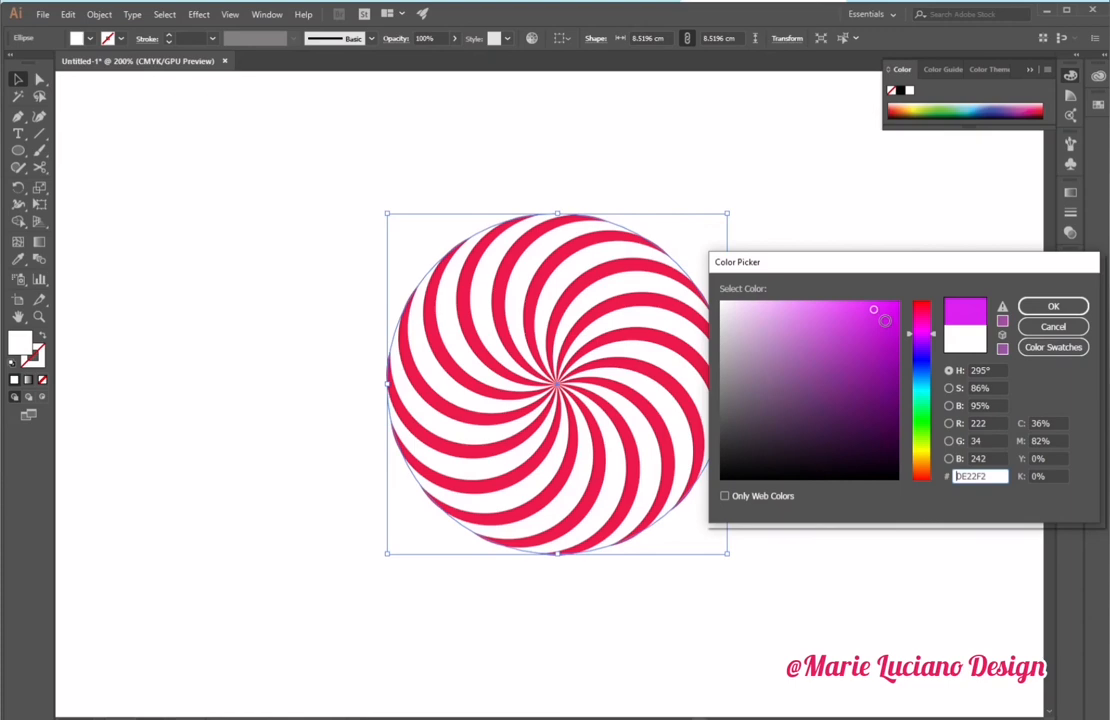
{"action": "left_click", "coordinate": [1052, 305]}
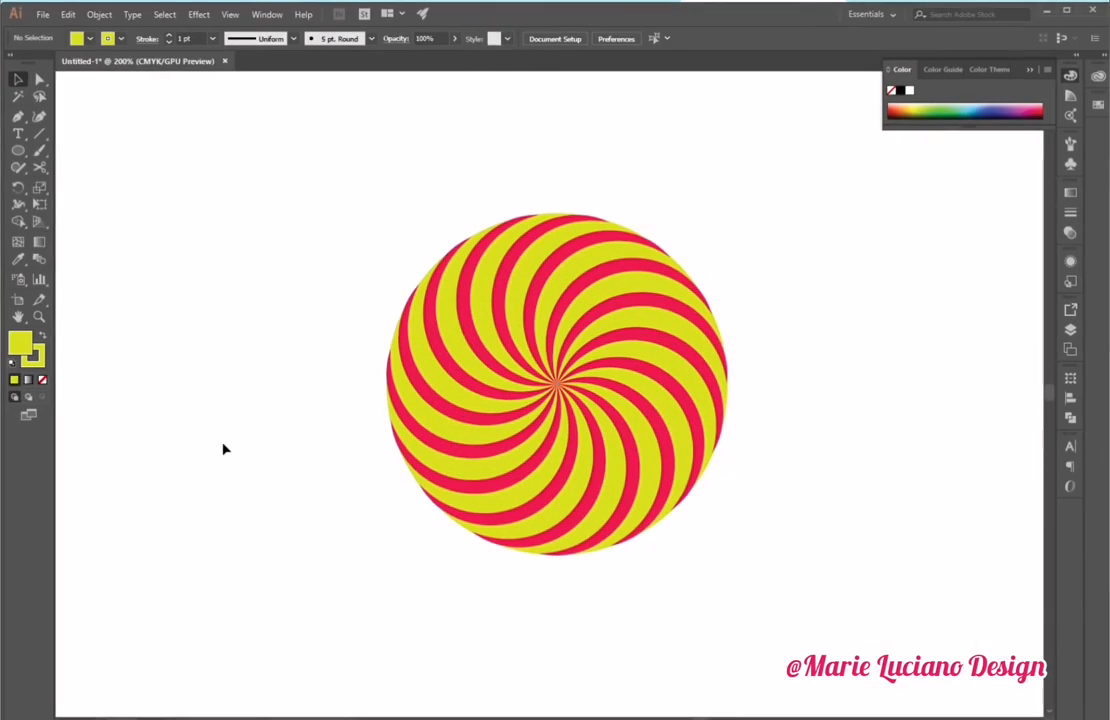
{"action": "mouse_move", "coordinate": [294, 238]}
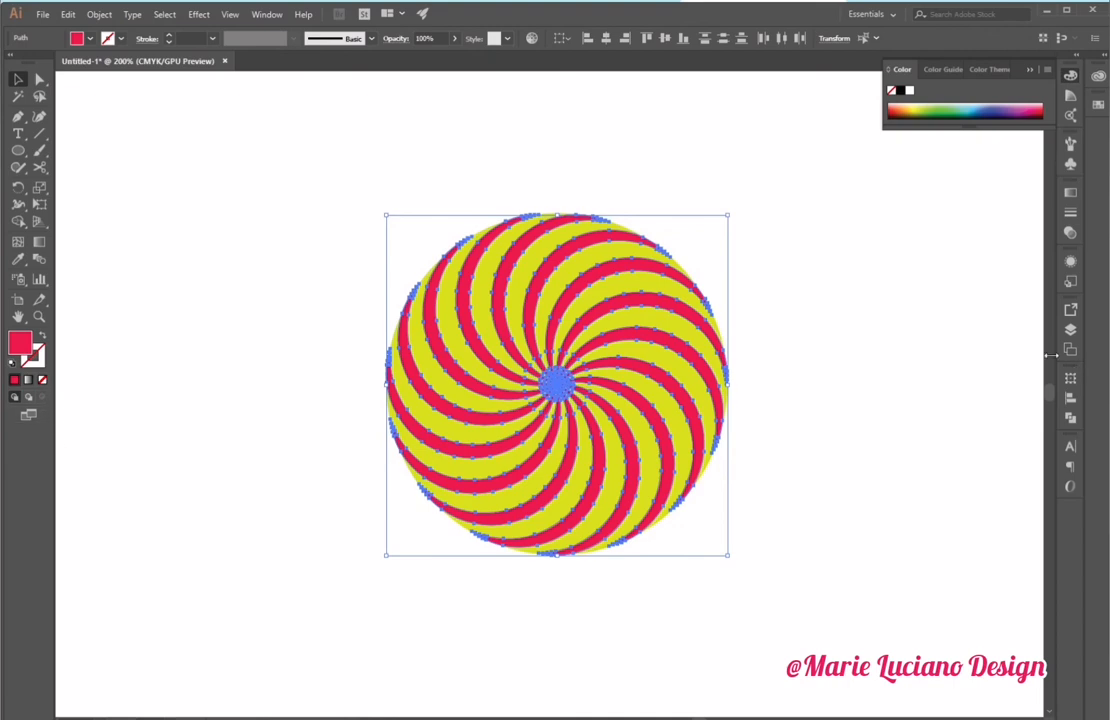
- Group the expanded swirl pieces from the Object menu
{"action": "left_click", "coordinate": [99, 14]}
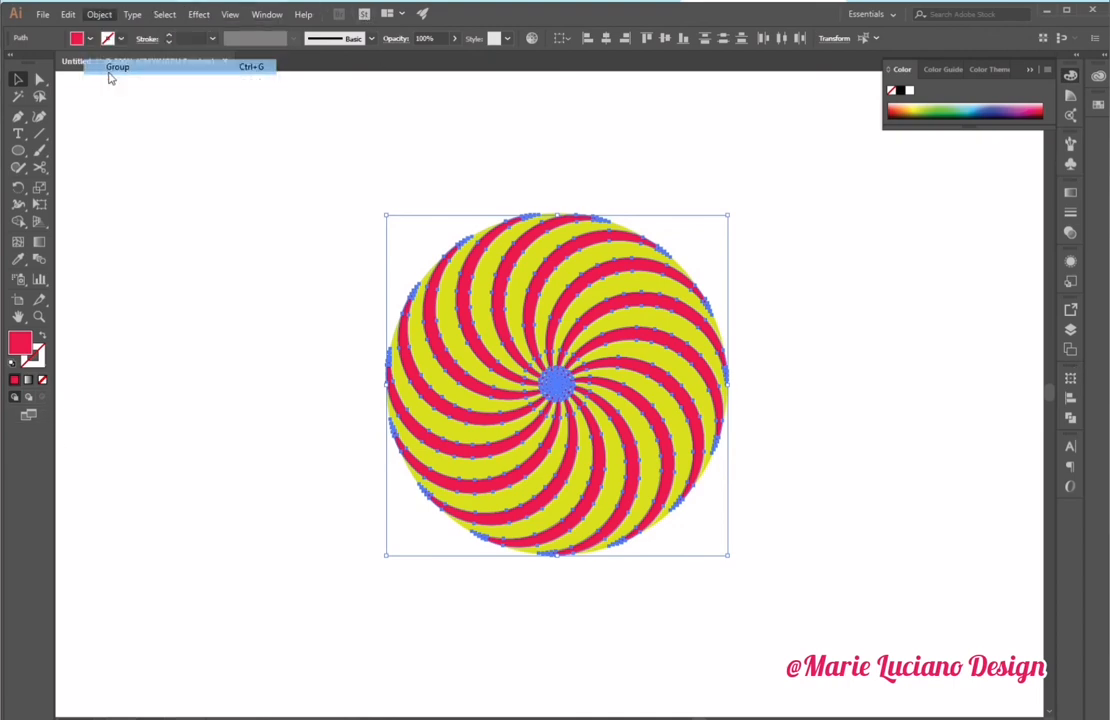